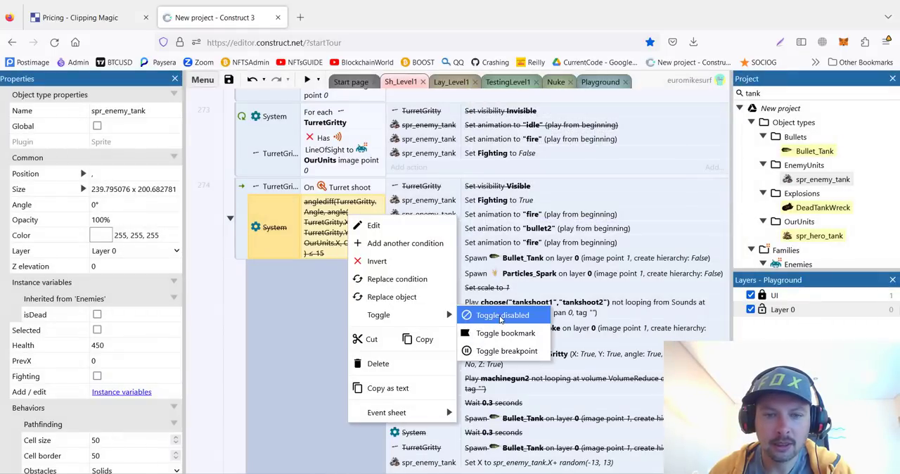
Re-enable the disabled anglediff condition in the On Turret shoot event.
click(502, 314)
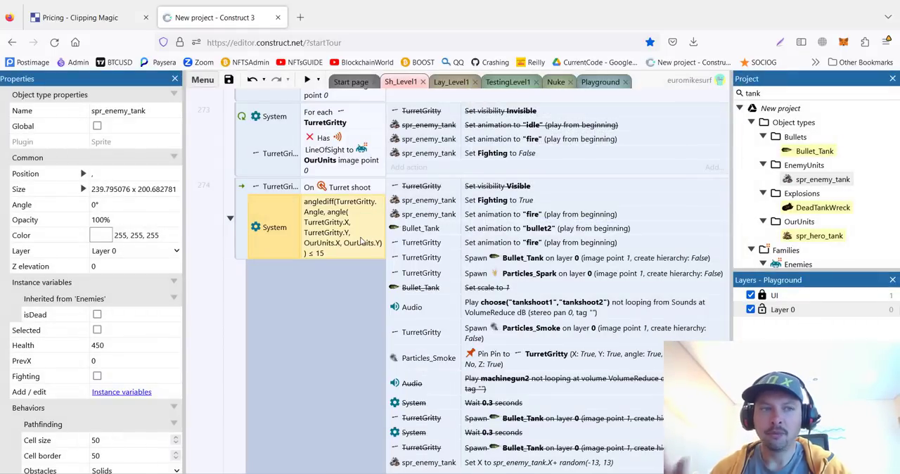
click(308, 80)
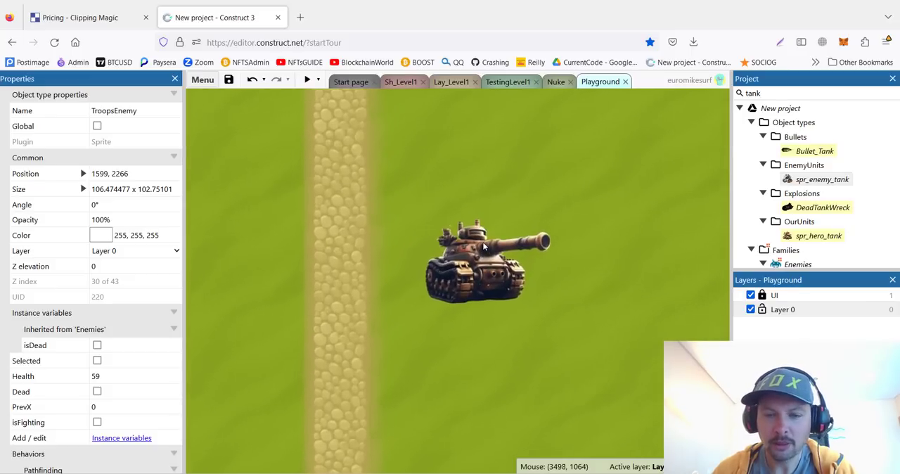
Launch a preview of the Playground layout with its troops and tanks.
click(306, 79)
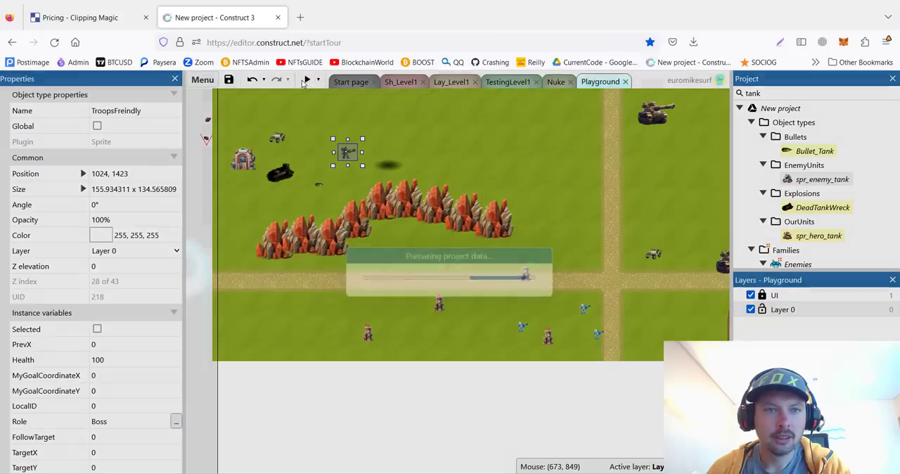
click(401, 81)
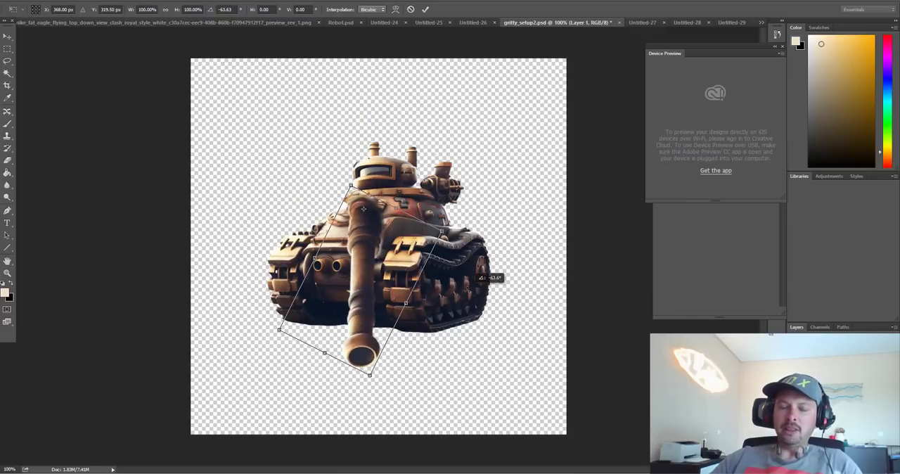
Rotate the barrel layer to about -63.6° toward the lower left.
drag(371, 374, 465, 76)
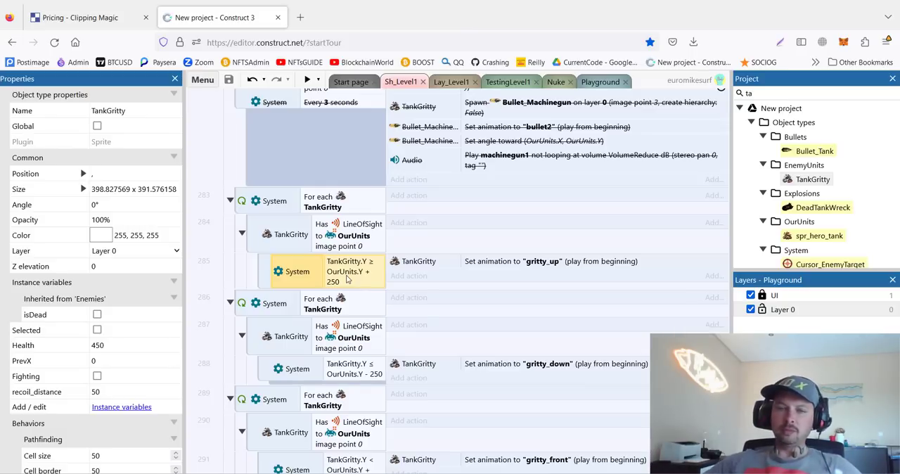
scroll(down, 3)
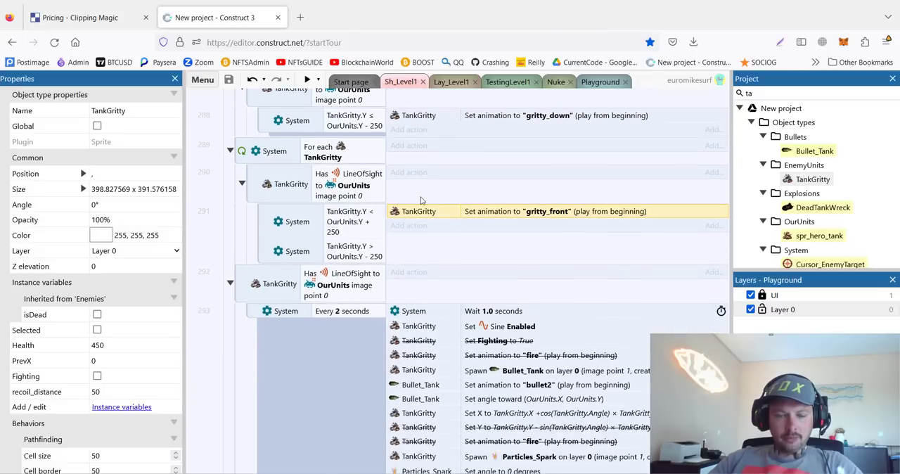
scroll(down, 3)
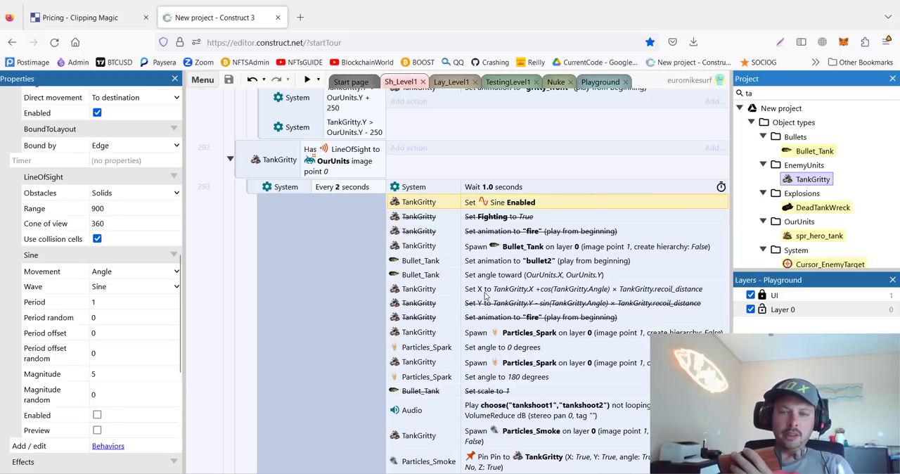
Review the Set Sine Enabled and Set X recoil actions in the firing event.
click(548, 288)
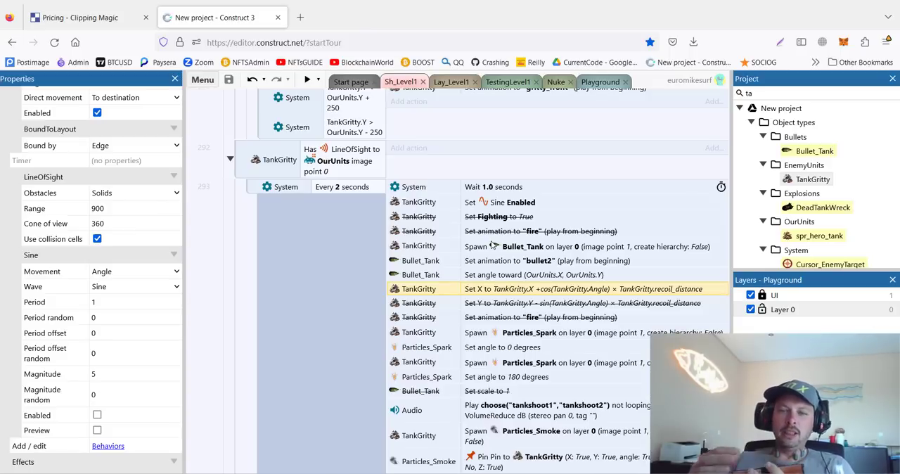
click(599, 81)
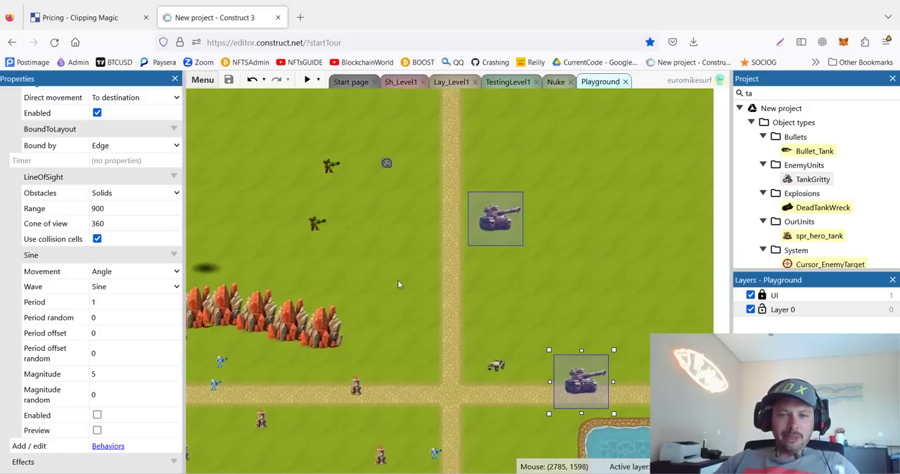
Preview the Playground level to watch the TankGritty enemy tanks in action.
click(307, 79)
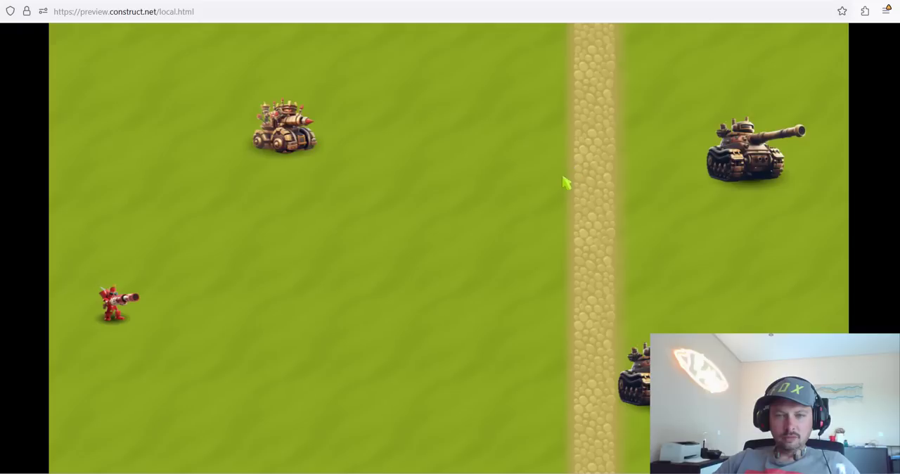